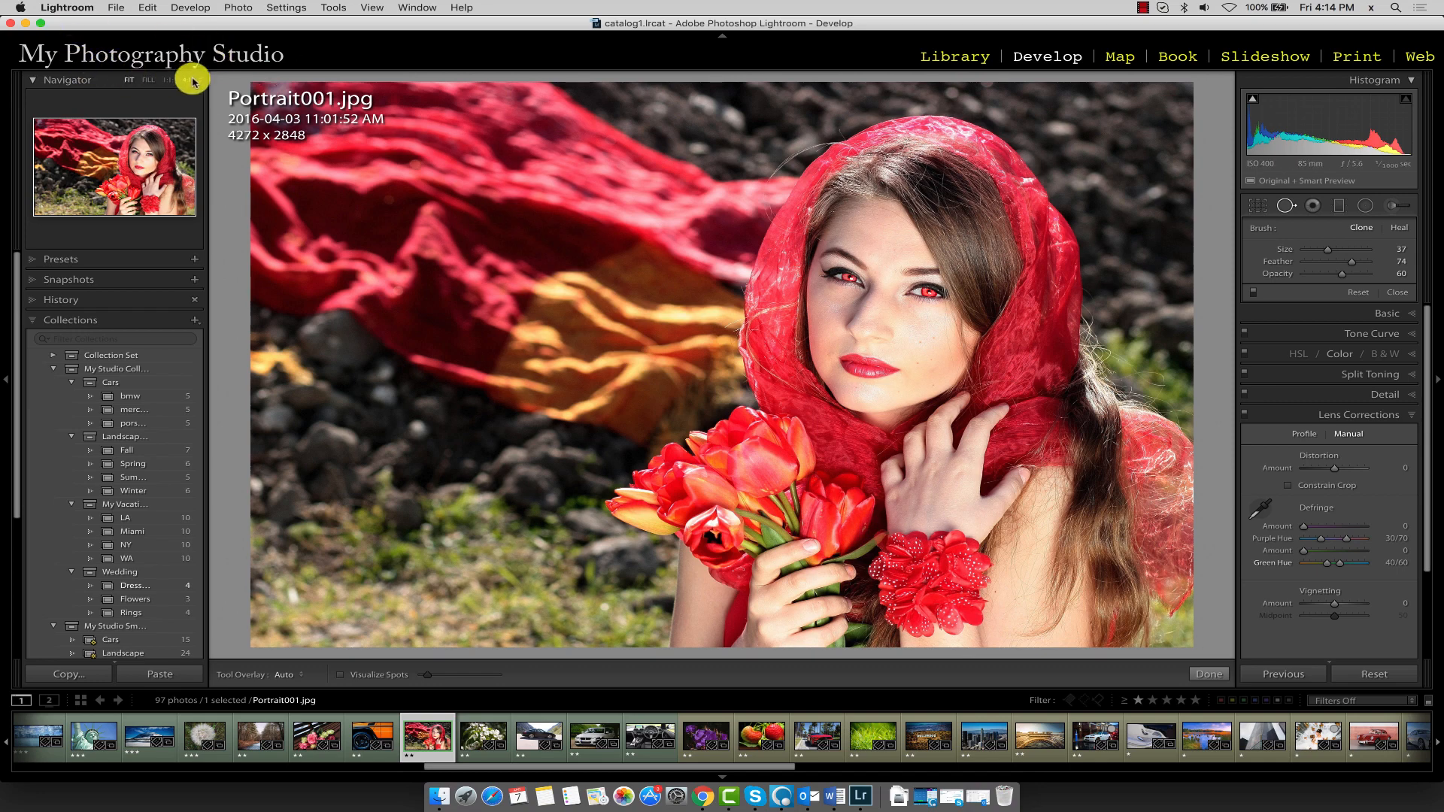
- Zoom the portrait to 1:1 around the model's glowing red eyes
{"action": "left_click", "coordinate": [184, 79]}
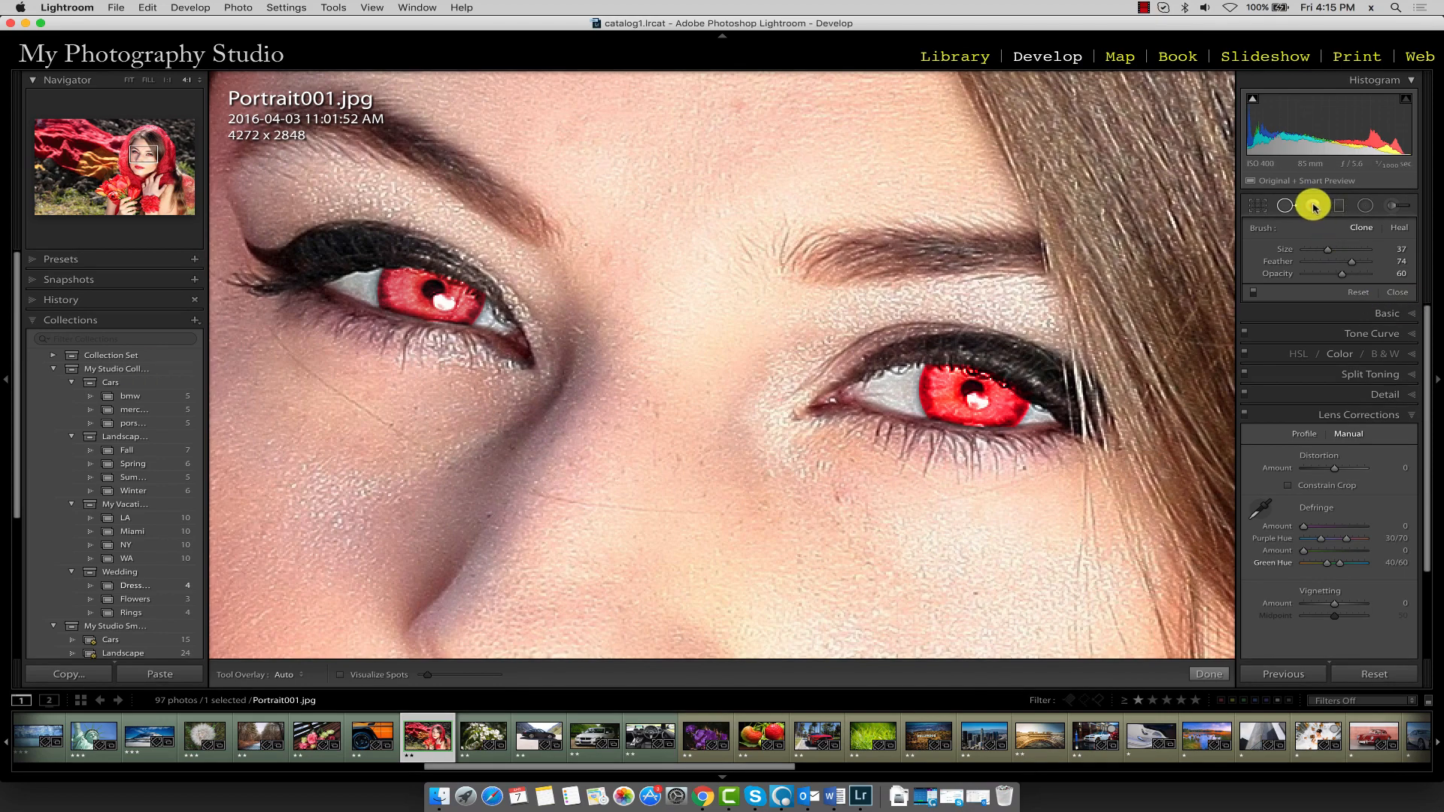
- Pick the Red Eye Correction tool and choose the Red Eye mode for the left eye
{"action": "left_click", "coordinate": [1313, 205]}
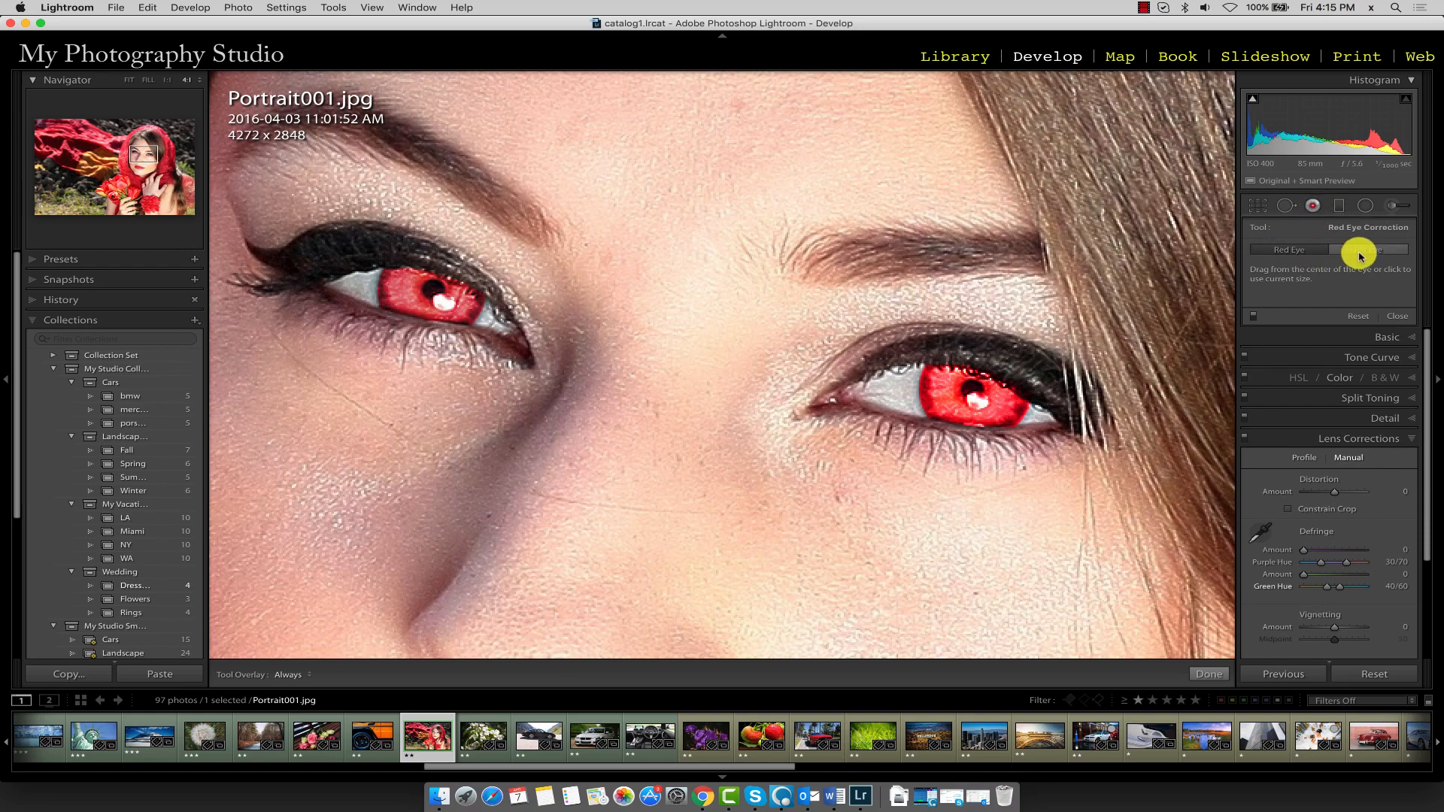
{"action": "left_click", "coordinate": [428, 314]}
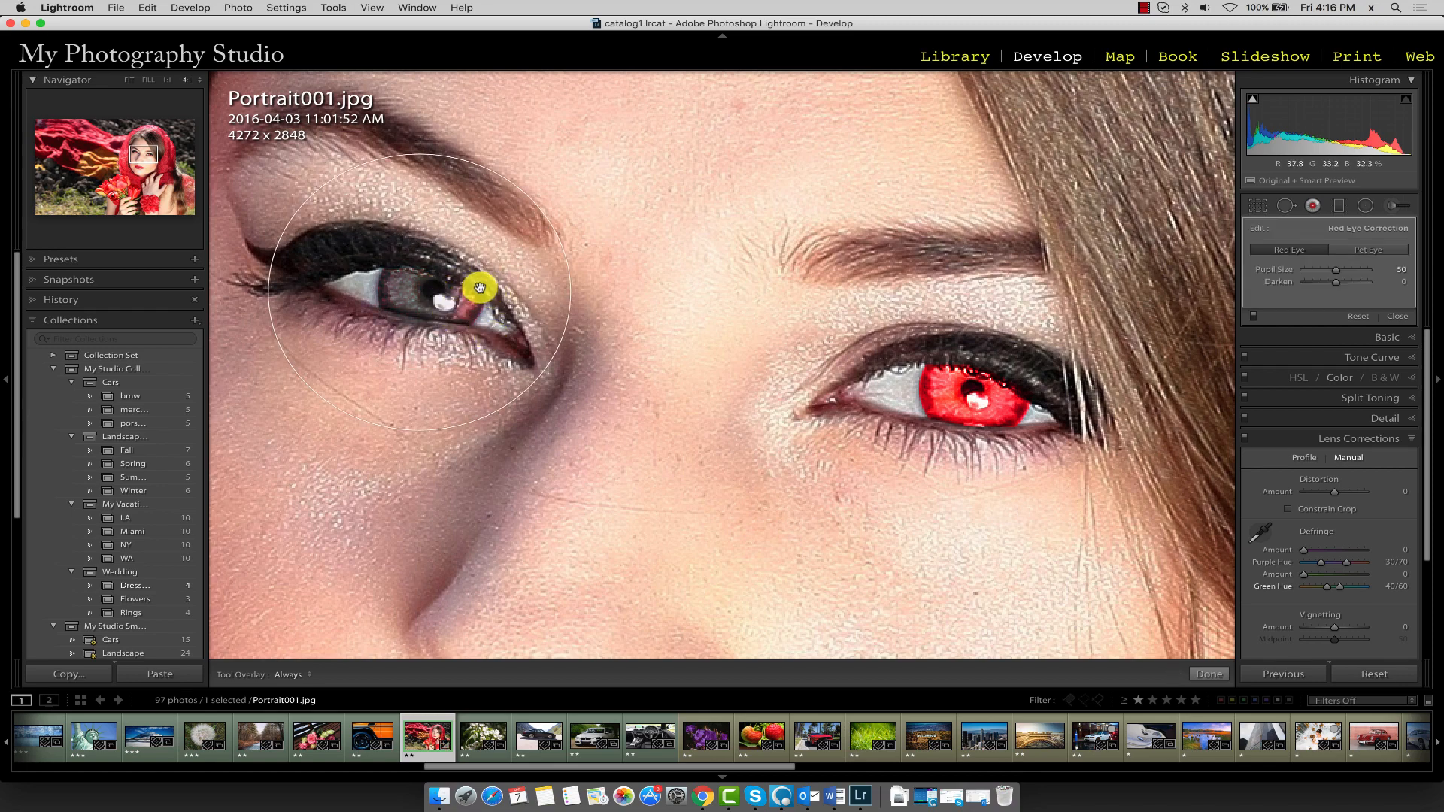
- Raise the left eye's Pupil Size from 50 to about 95, turning the whole iris gray
{"action": "left_click_drag", "start_coordinate": [479, 287], "coordinate": [418, 304]}
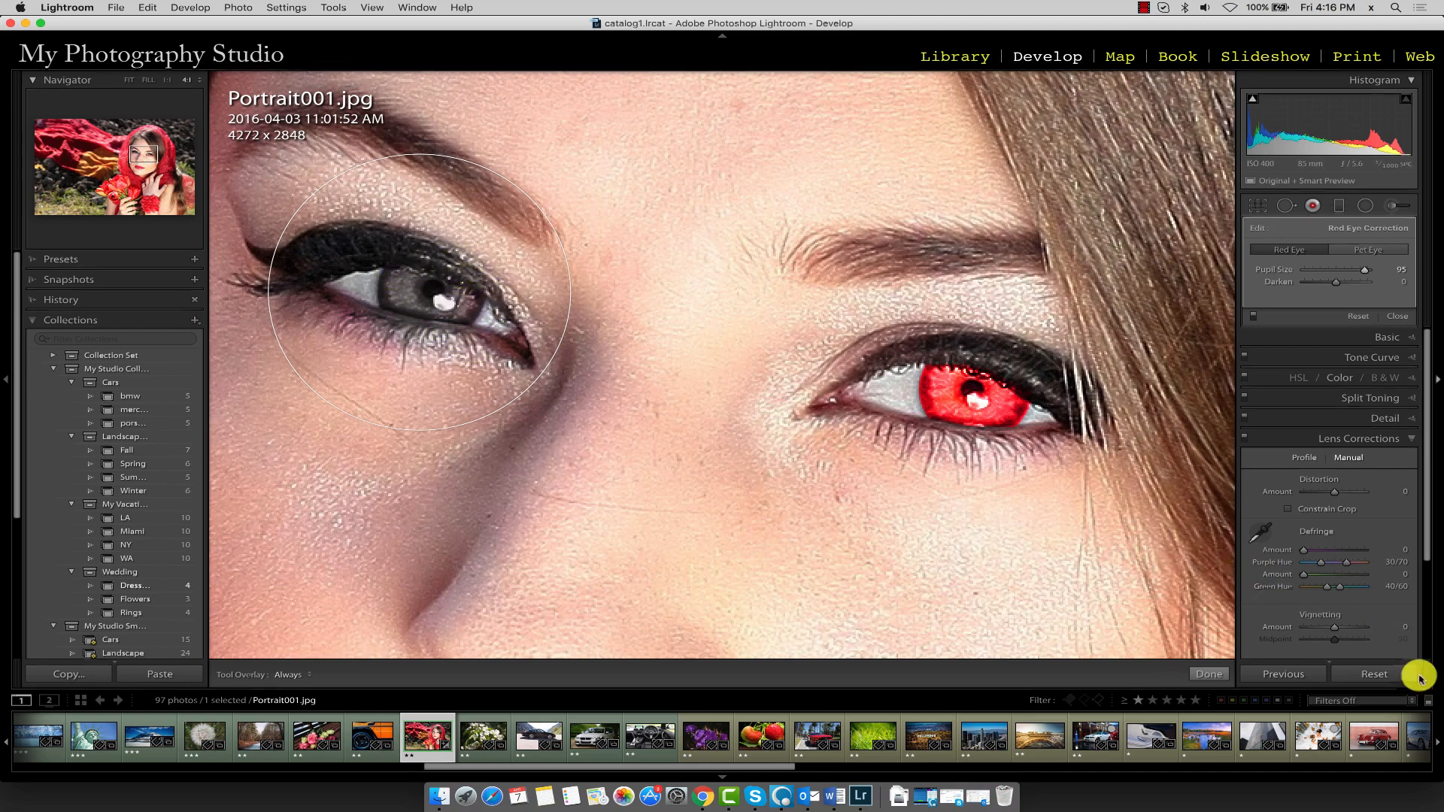
- Reset all edits and reapply red-eye correction to the left eye
{"action": "left_click", "coordinate": [430, 288]}
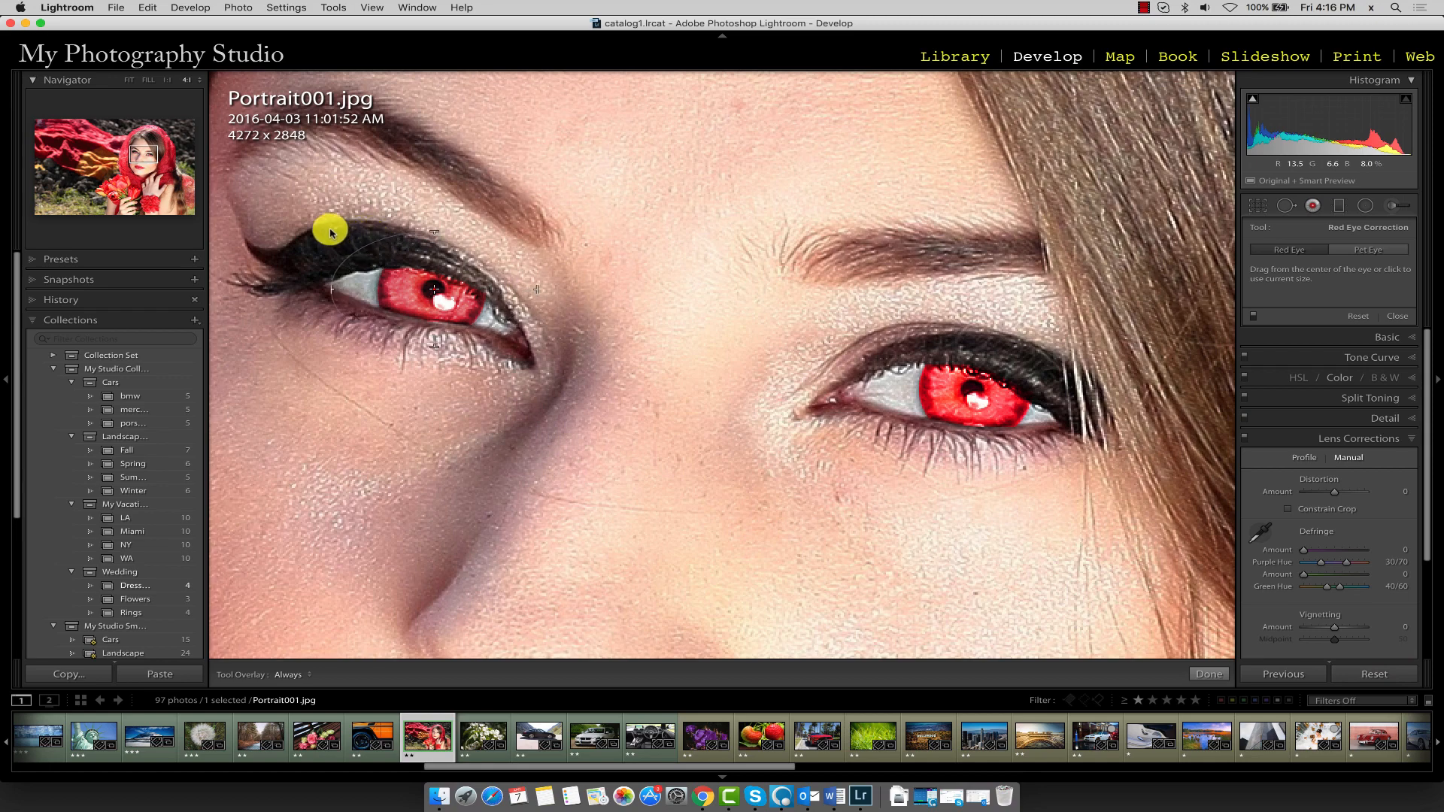
{"action": "left_click", "coordinate": [433, 291]}
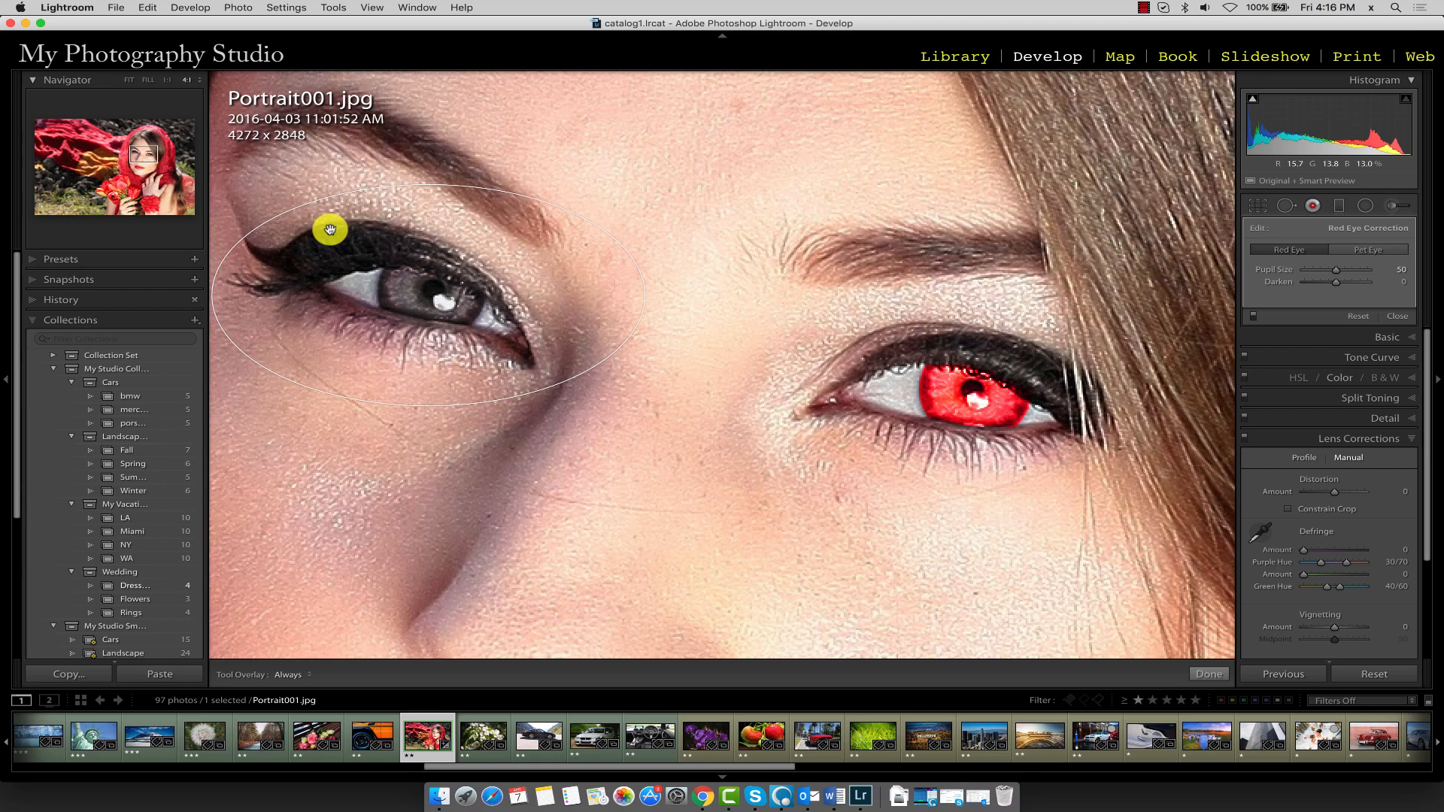
{"action": "mouse_move", "coordinate": [378, 232]}
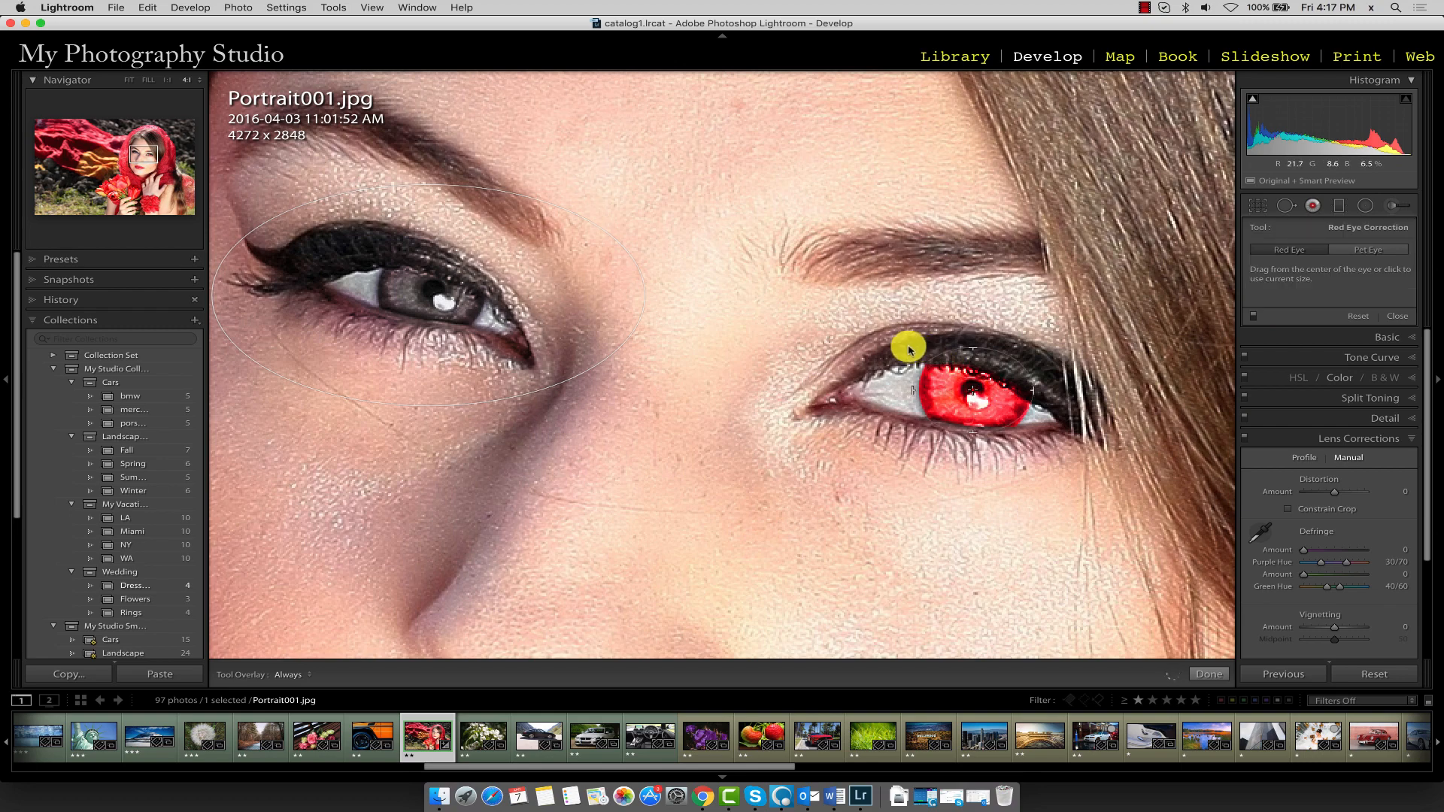
{"action": "mouse_move", "coordinate": [863, 321]}
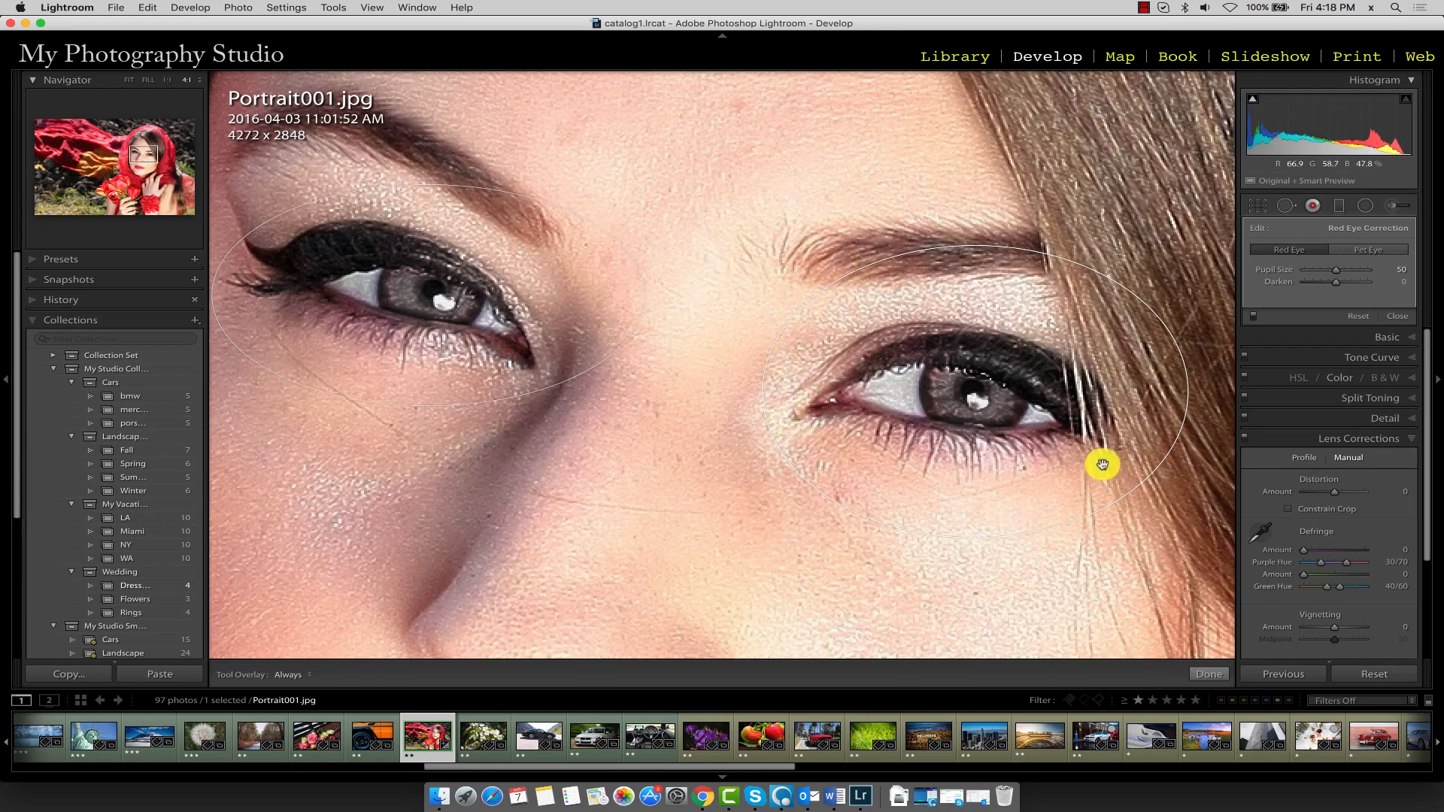
{"action": "mouse_move", "coordinate": [1025, 435]}
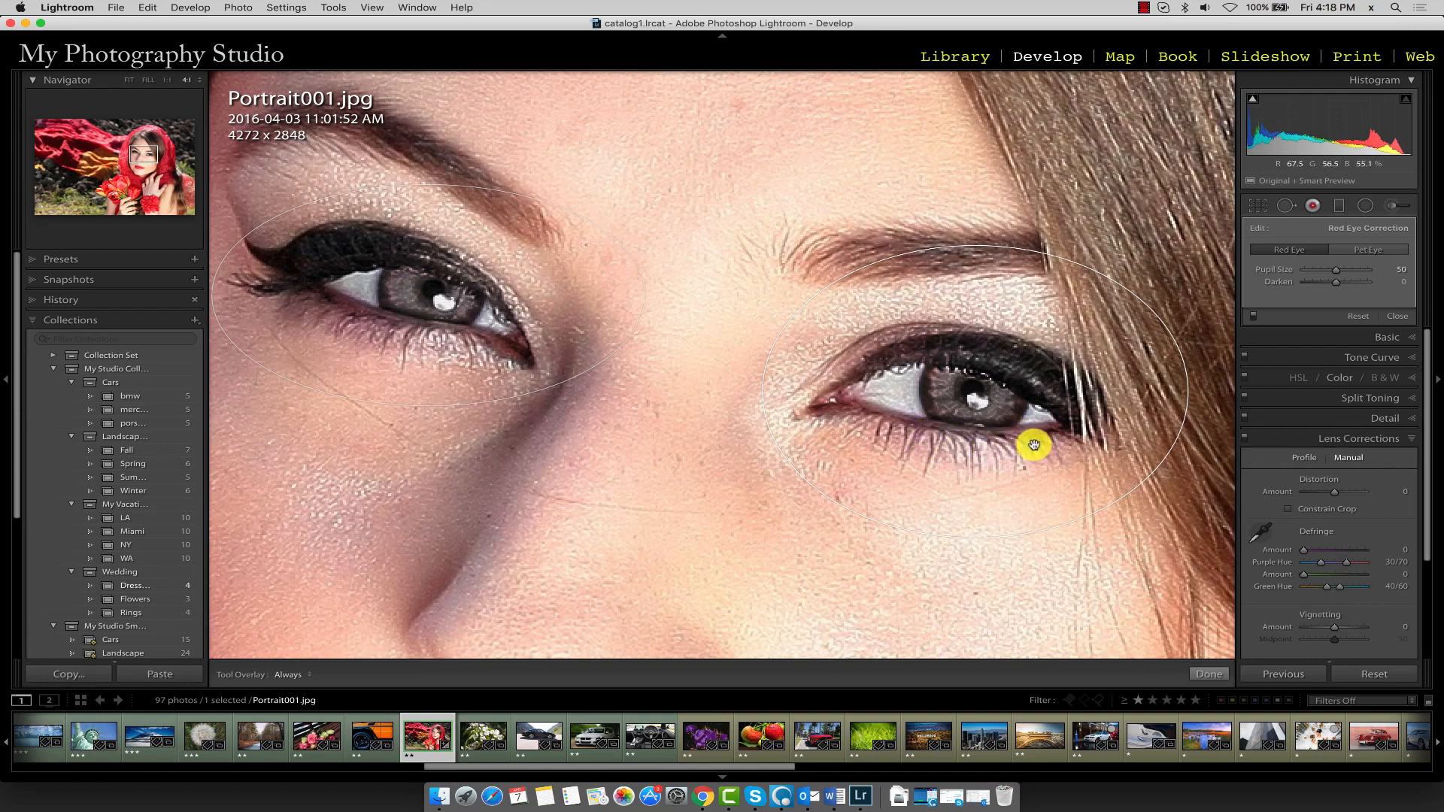
{"action": "mouse_move", "coordinate": [1008, 380]}
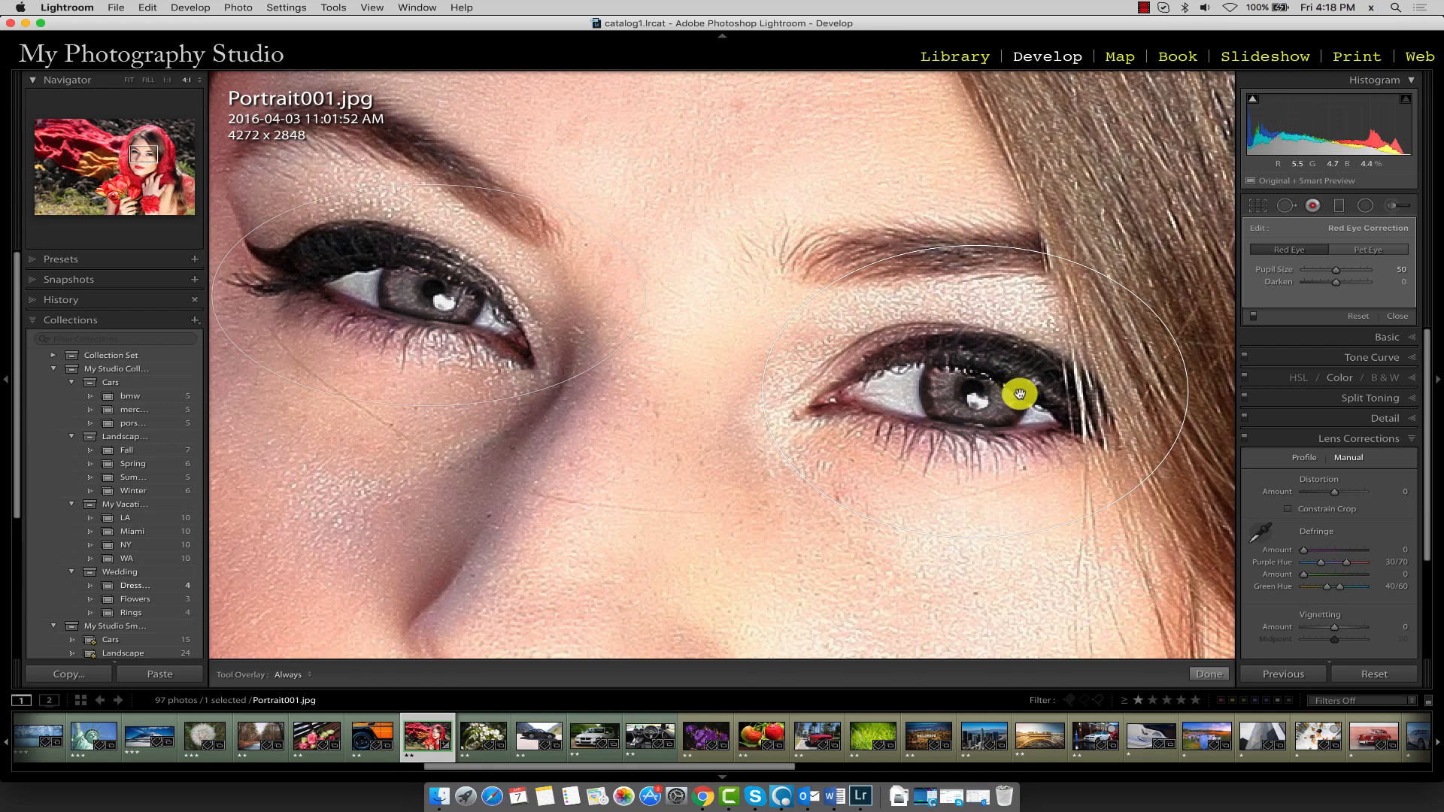
{"action": "mouse_move", "coordinate": [936, 442]}
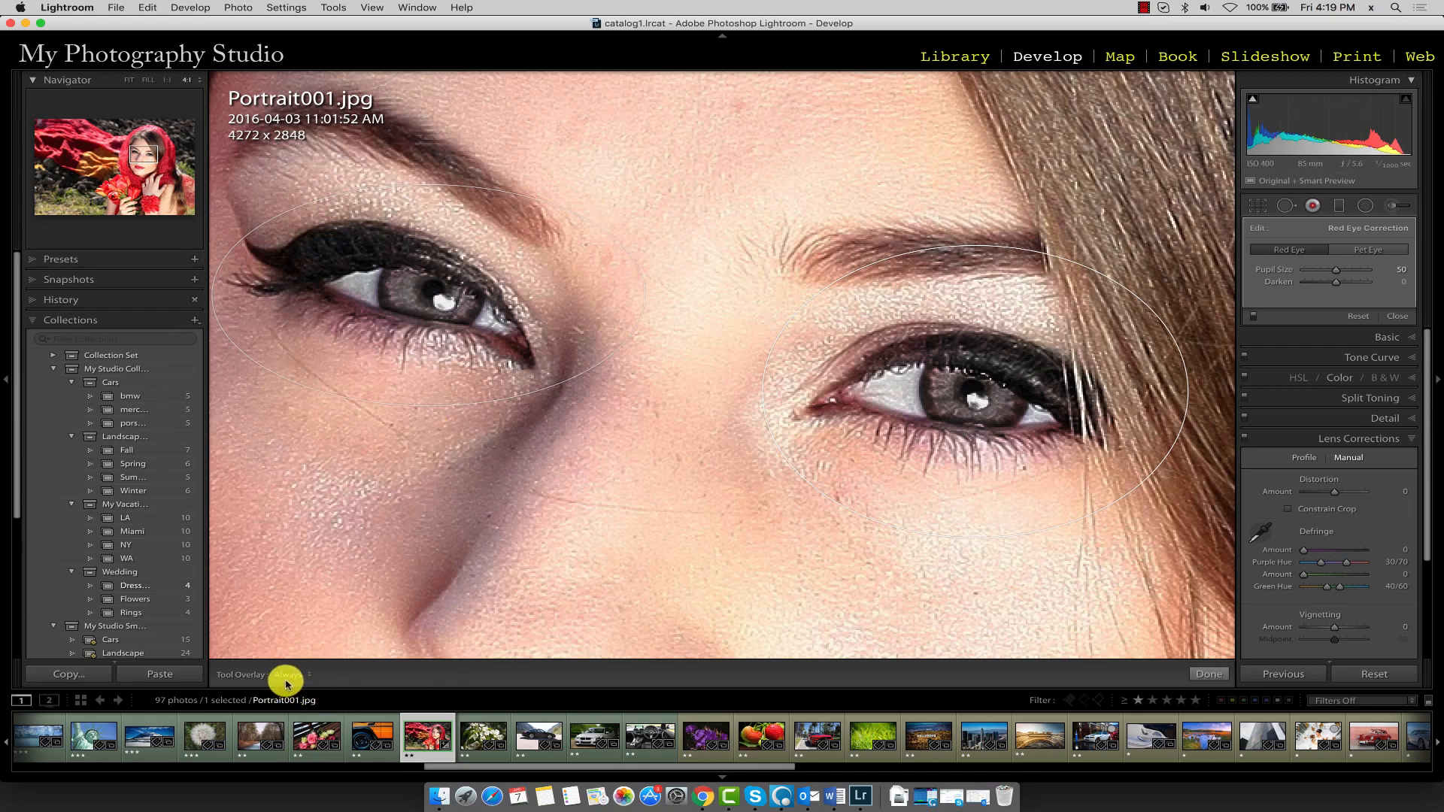
- Set Tool Overlay to Never, then Auto, and exit the red-eye tool
{"action": "left_click", "coordinate": [285, 674]}
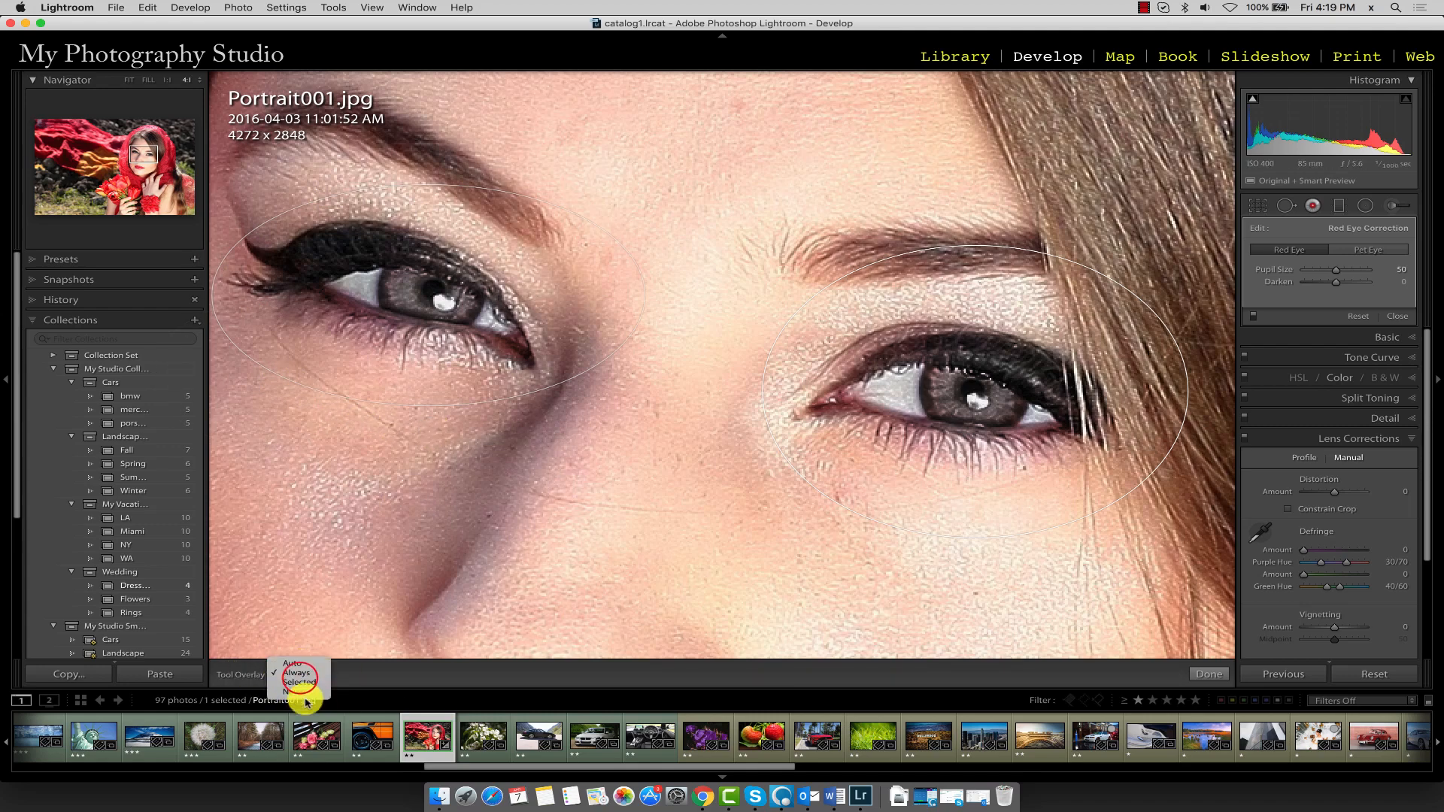
{"action": "left_click", "coordinate": [296, 653]}
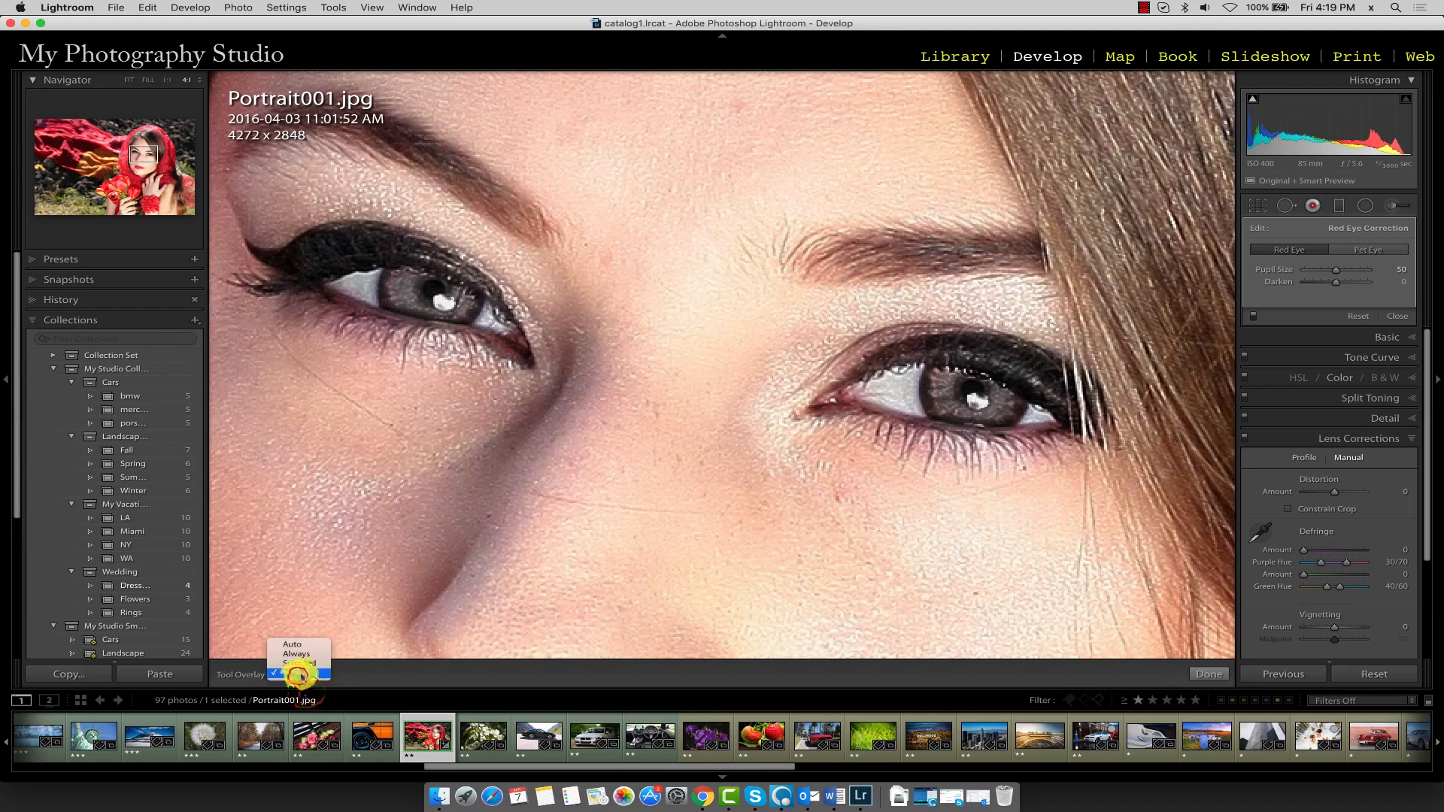
{"action": "left_click", "coordinate": [295, 671]}
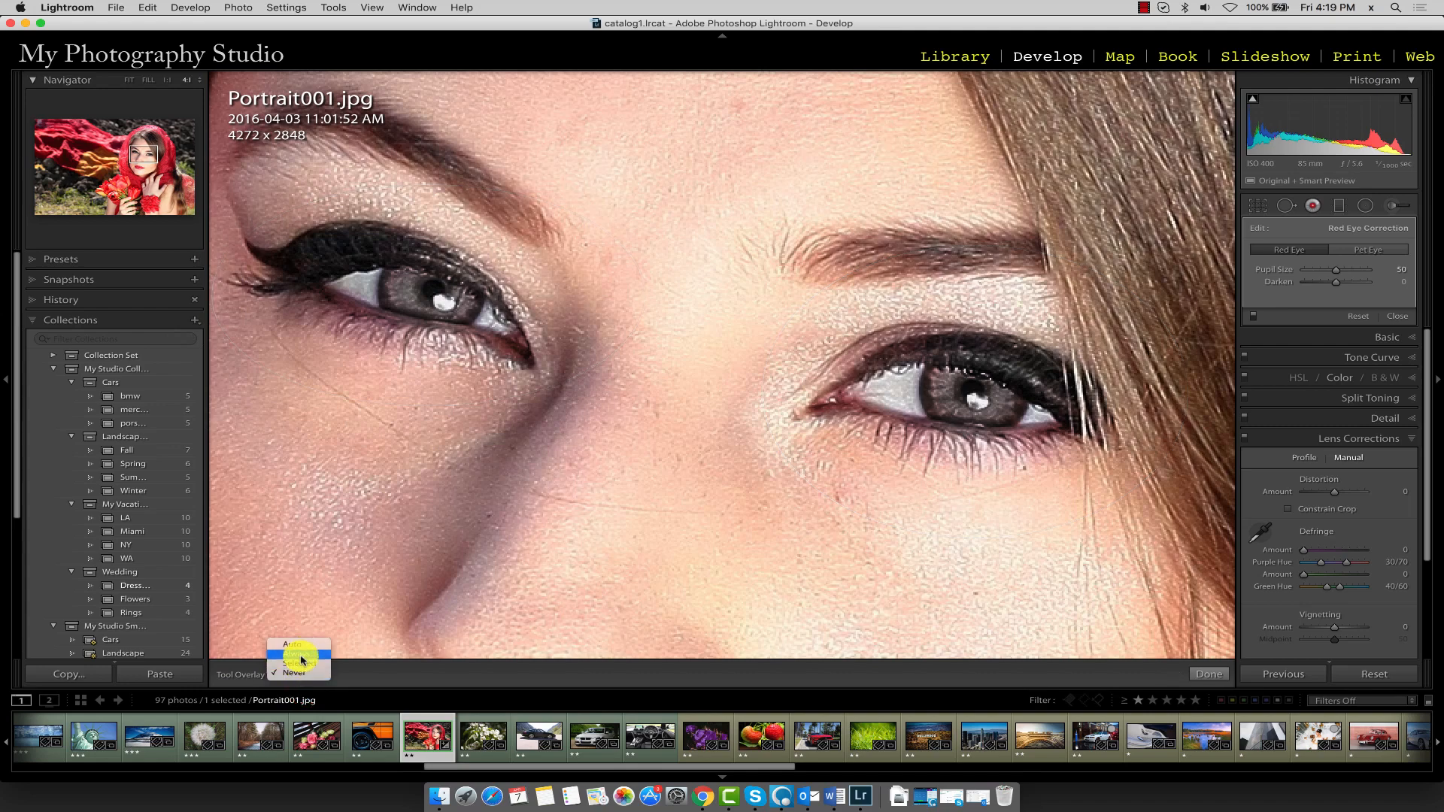
{"action": "left_click", "coordinate": [294, 644]}
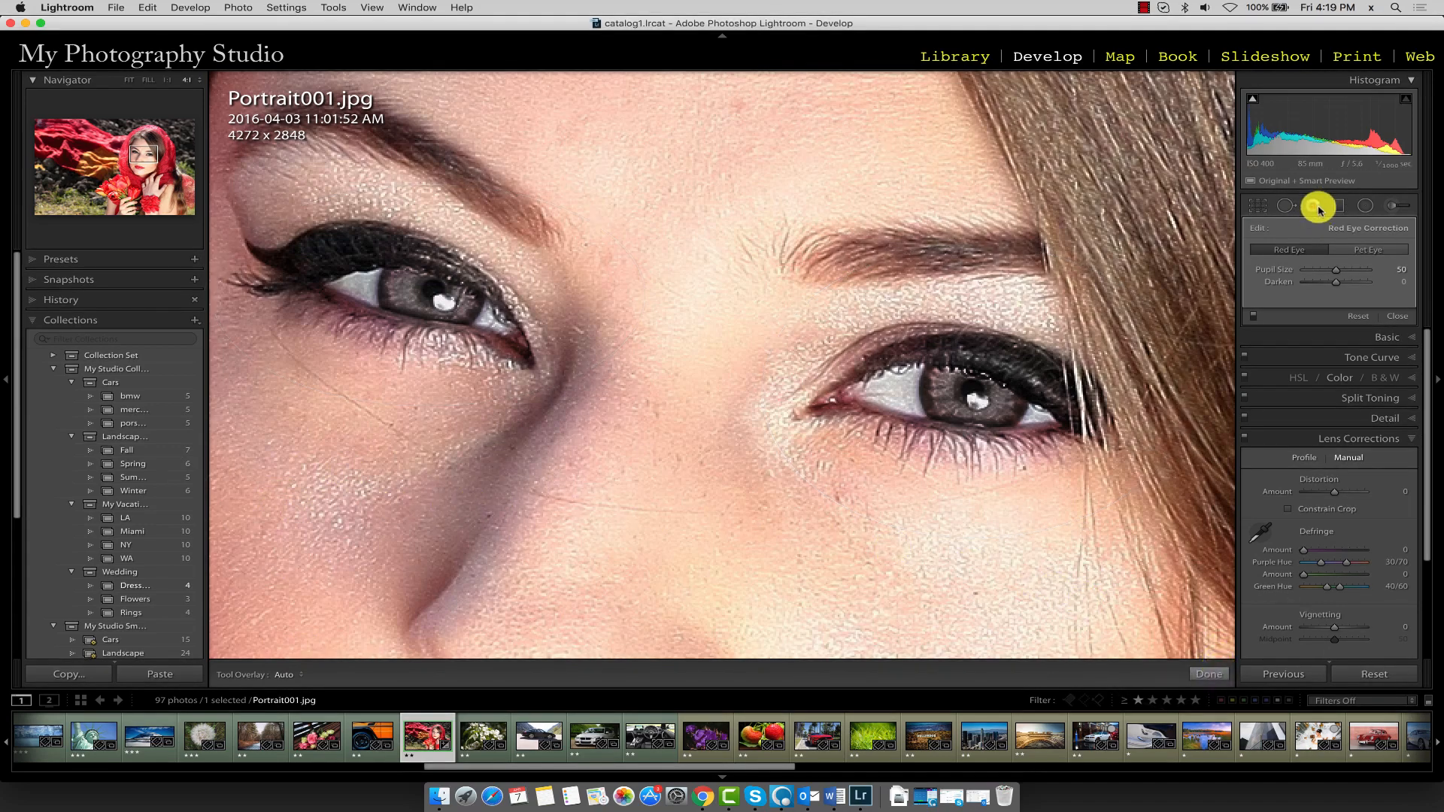
{"action": "left_click", "coordinate": [1315, 205]}
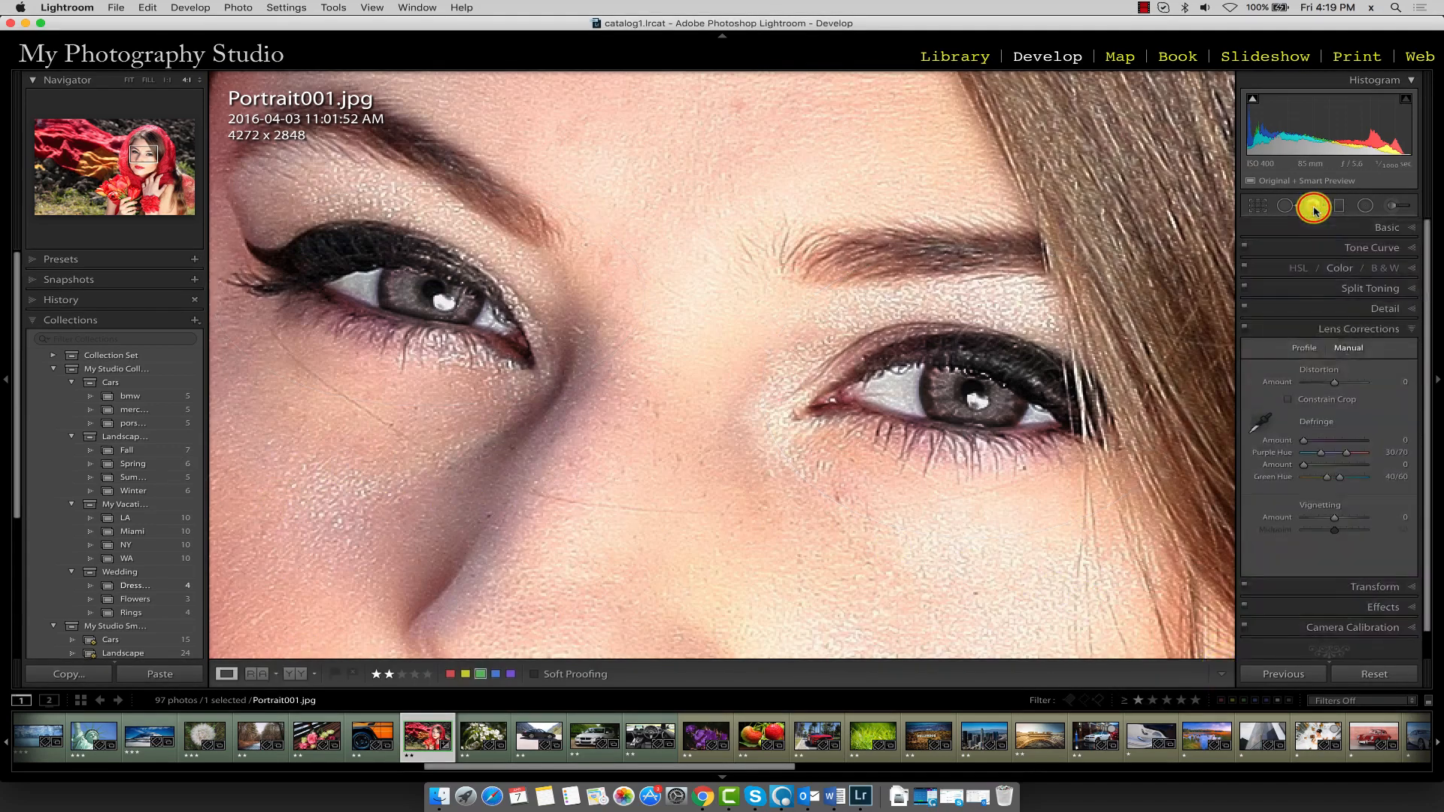
{"action": "mouse_move", "coordinate": [915, 397]}
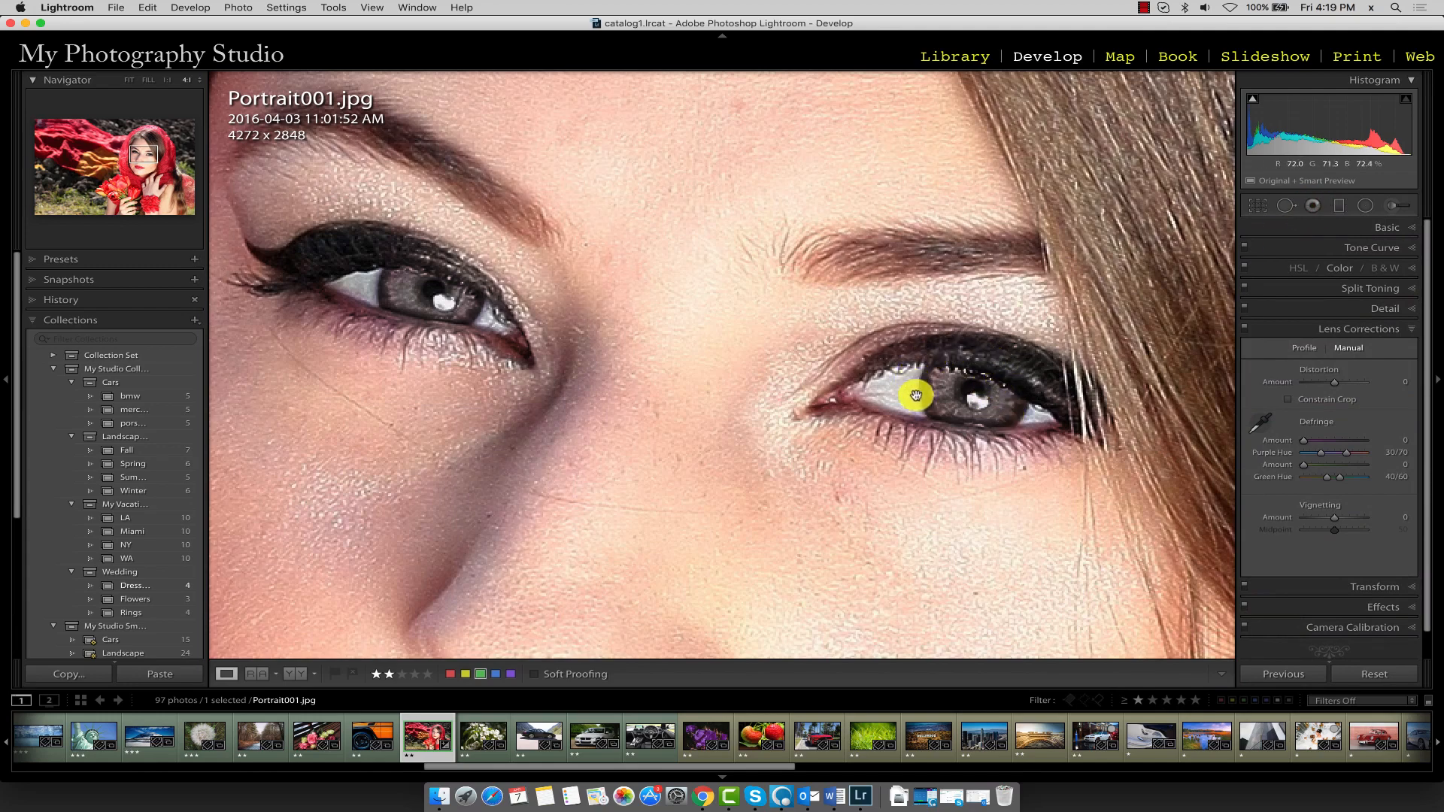
{"action": "mouse_move", "coordinate": [275, 102]}
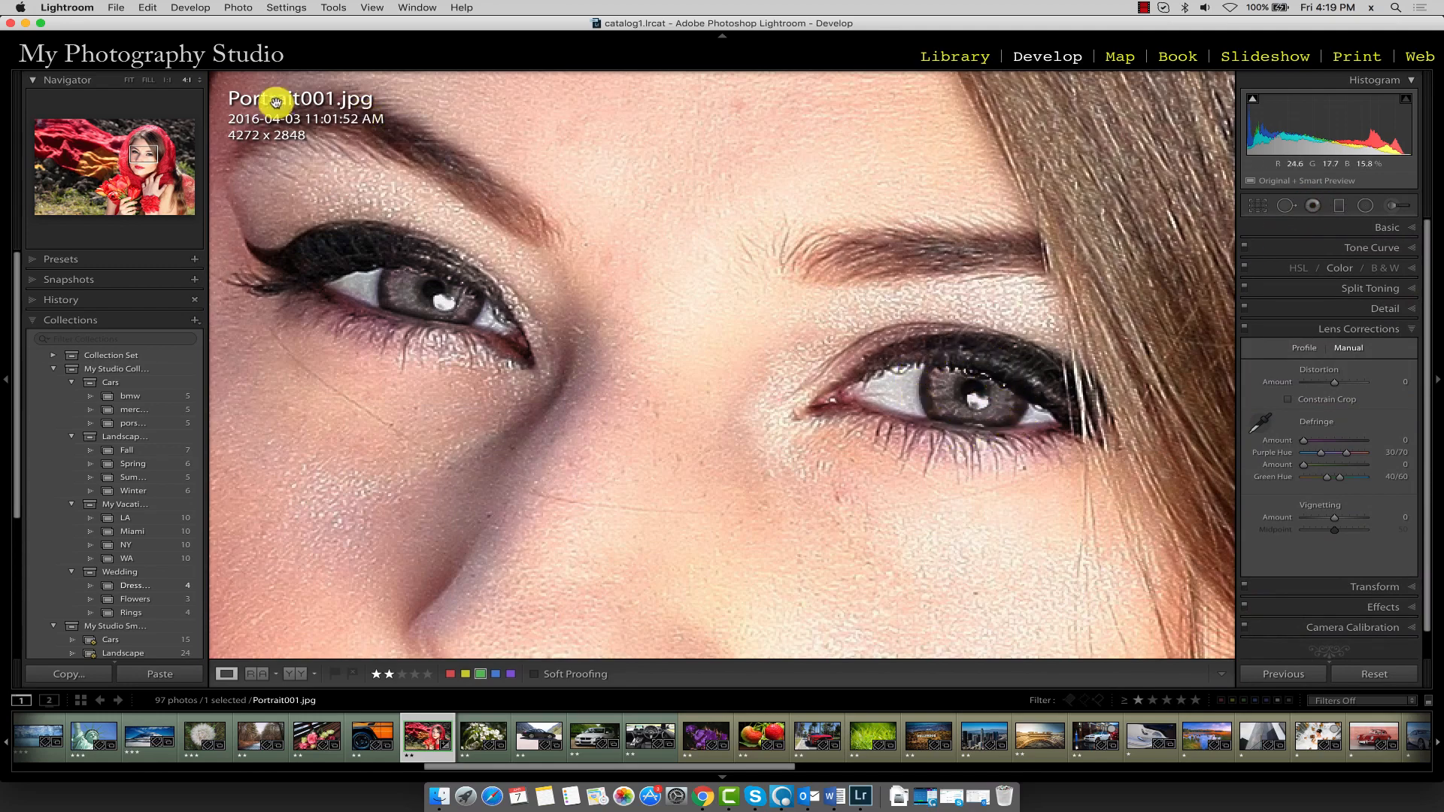
{"action": "mouse_move", "coordinate": [128, 83]}
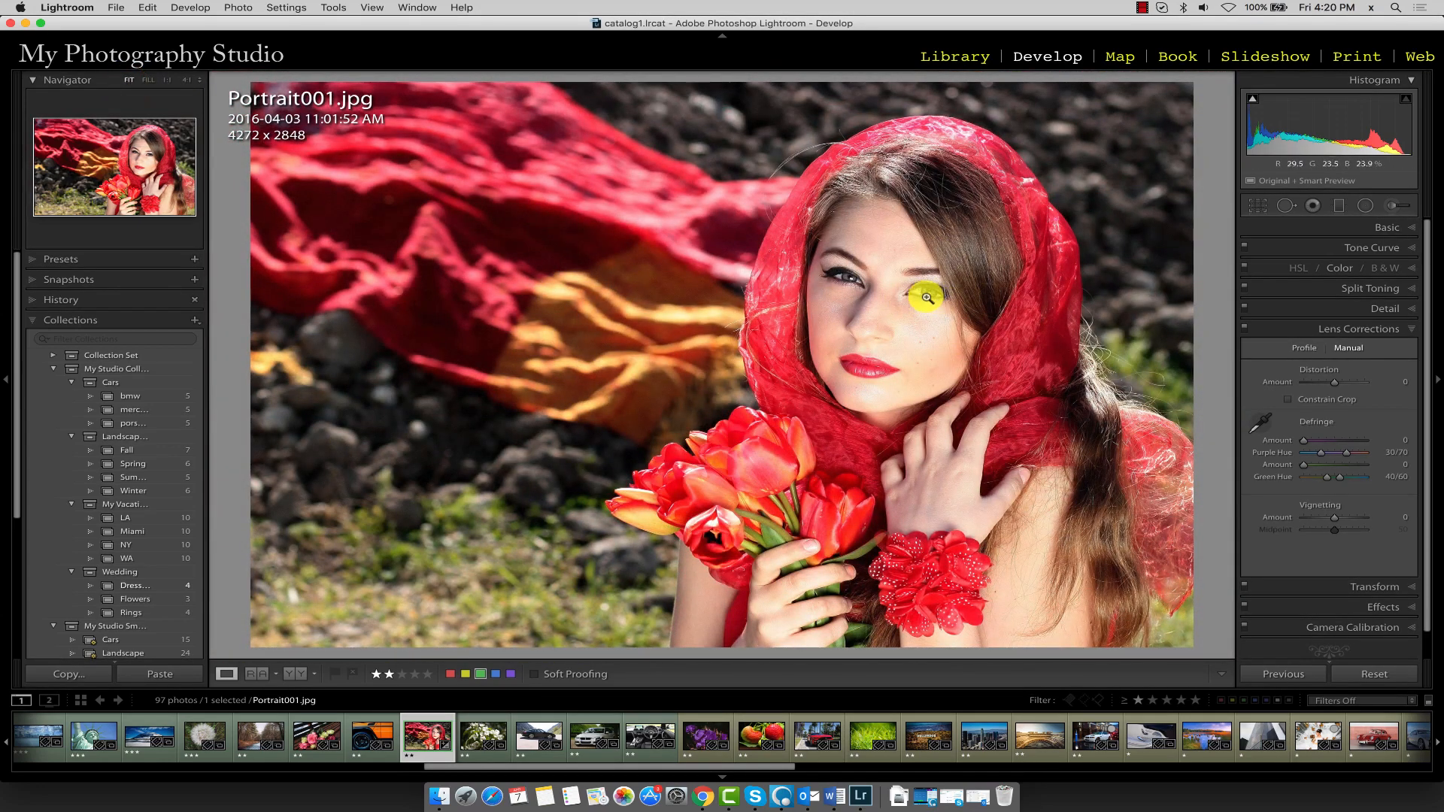
{"action": "mouse_move", "coordinate": [895, 289]}
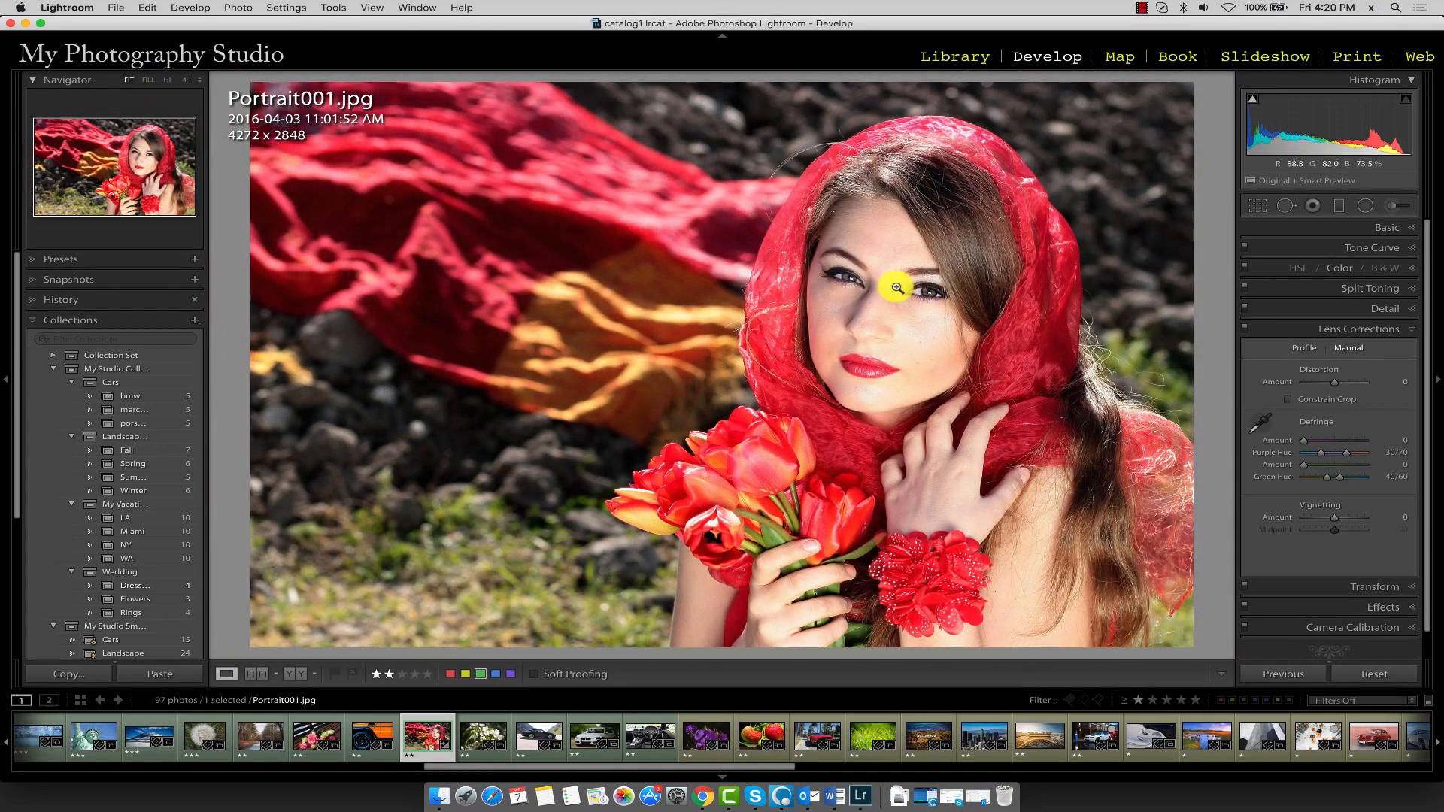
{"action": "mouse_move", "coordinate": [950, 312]}
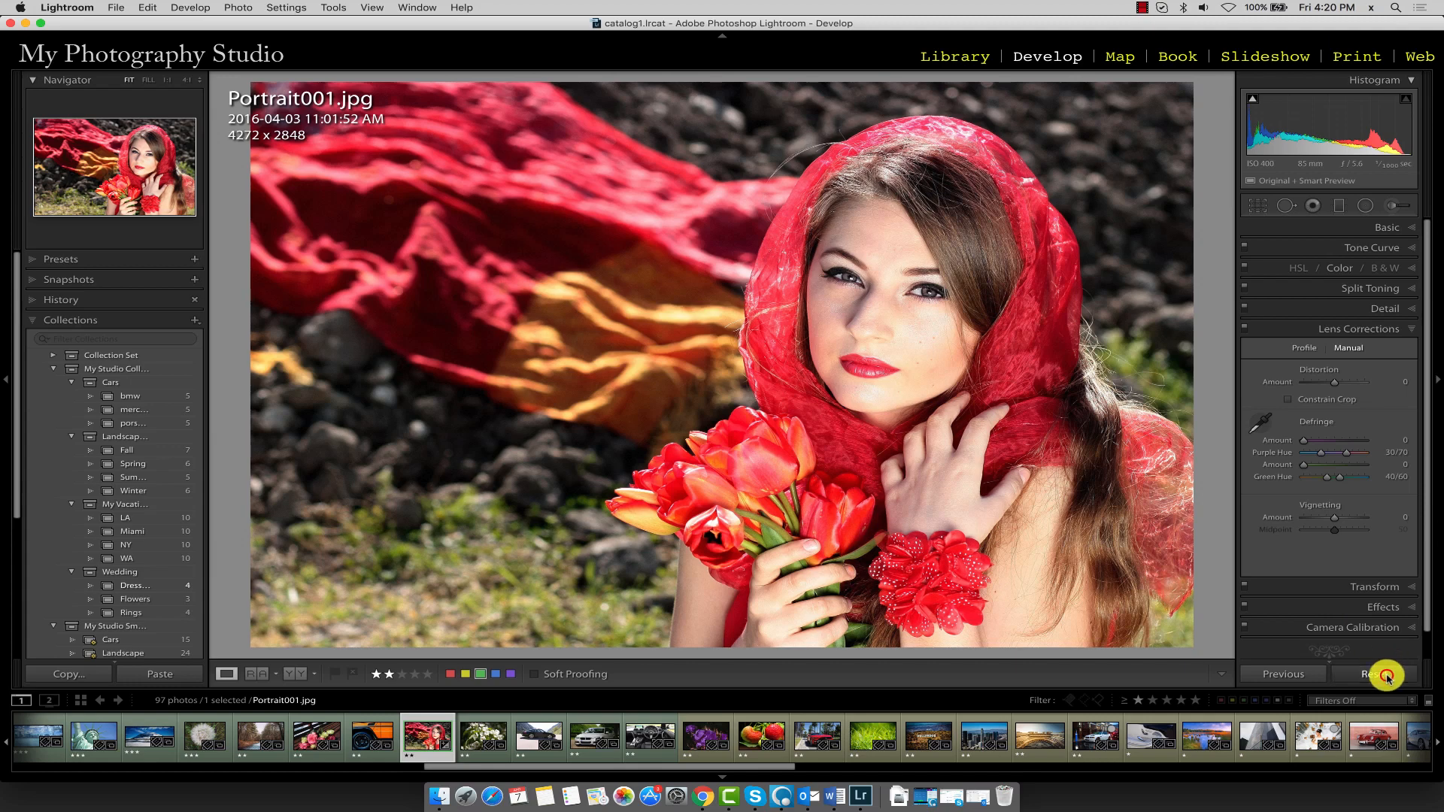
{"action": "mouse_move", "coordinate": [1122, 518]}
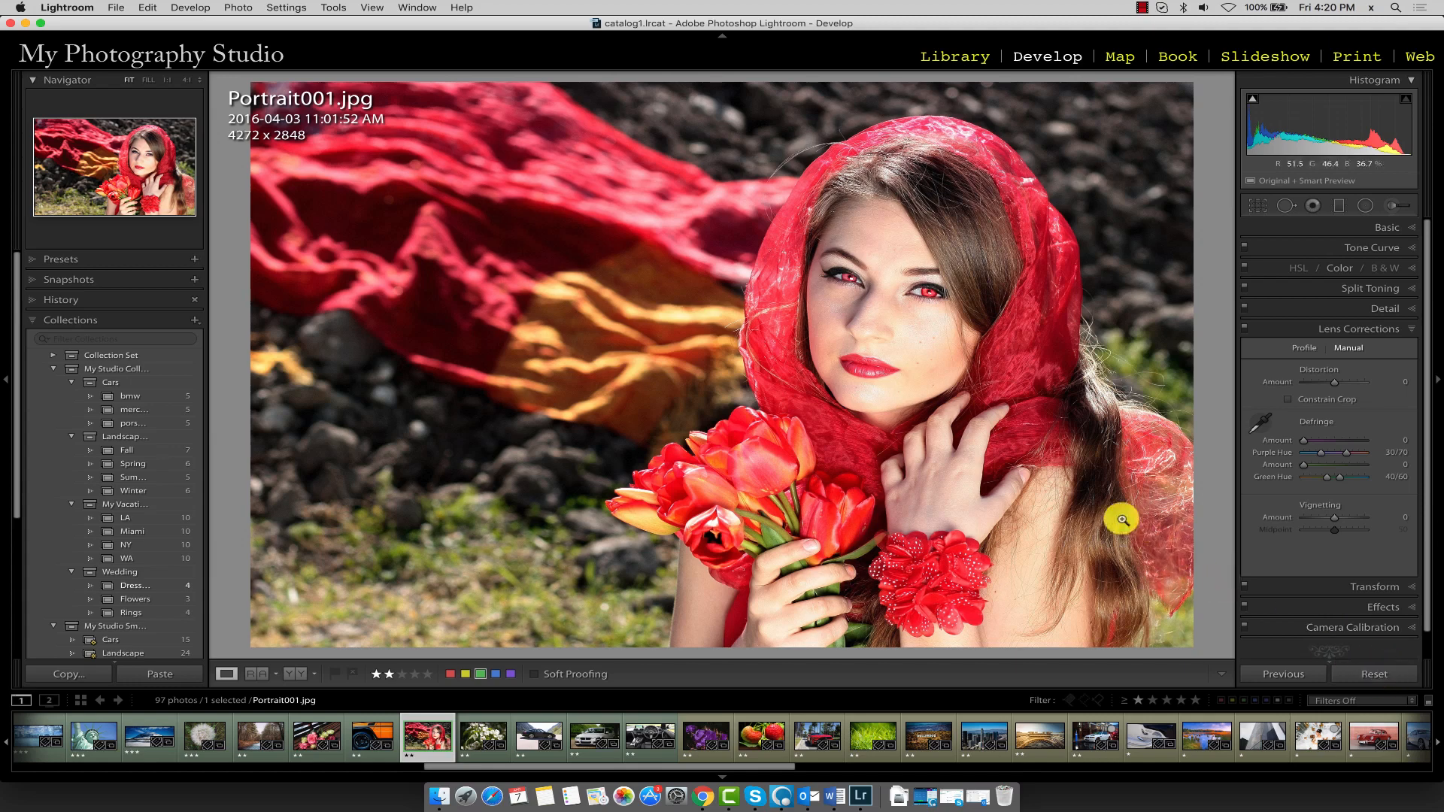
- Undo Reset Settings to restore gray corrections on both eyes
{"action": "left_click", "coordinate": [1372, 679]}
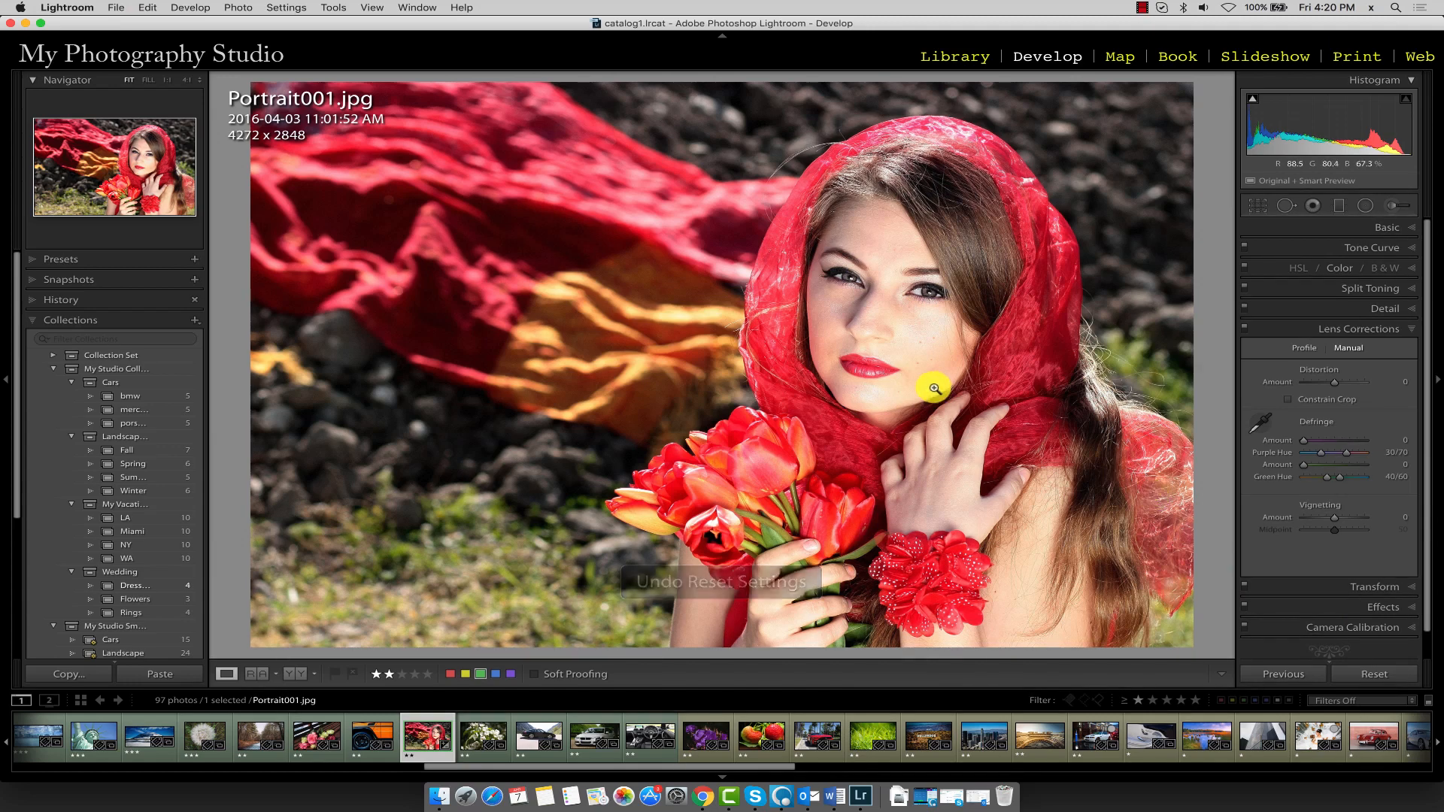